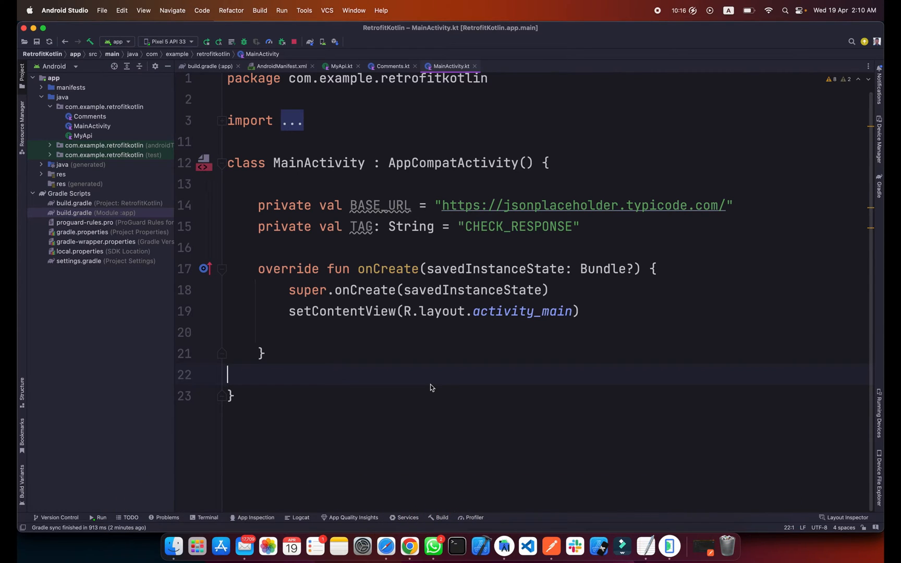
mouse_move(731, 210)
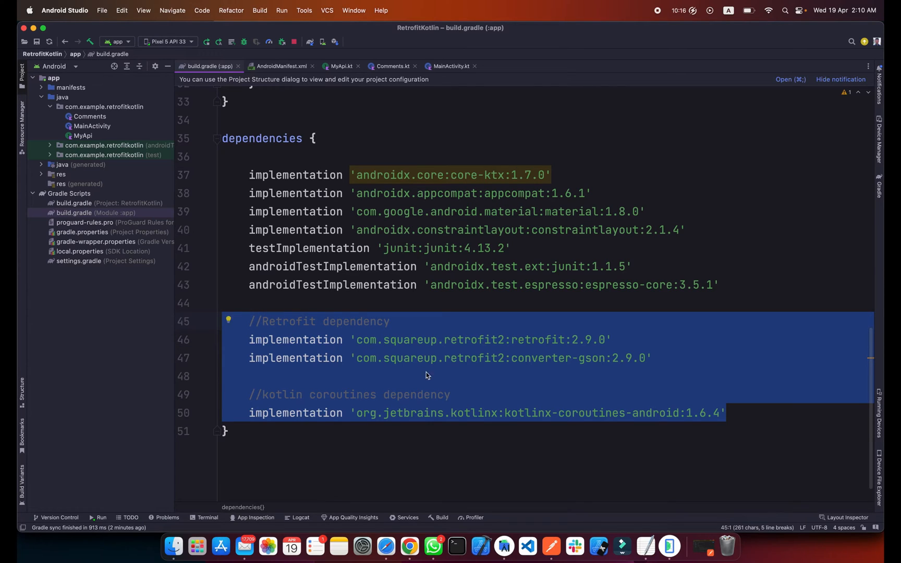
mouse_move(514, 385)
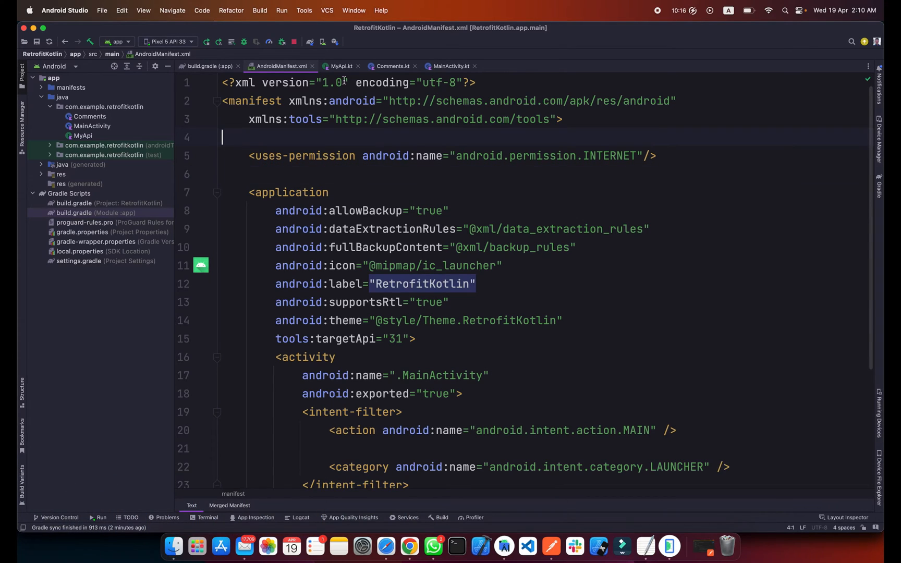
- Show MyApi.kt and peek at the New > Kotlin Class/File option for the app package
click(341, 66)
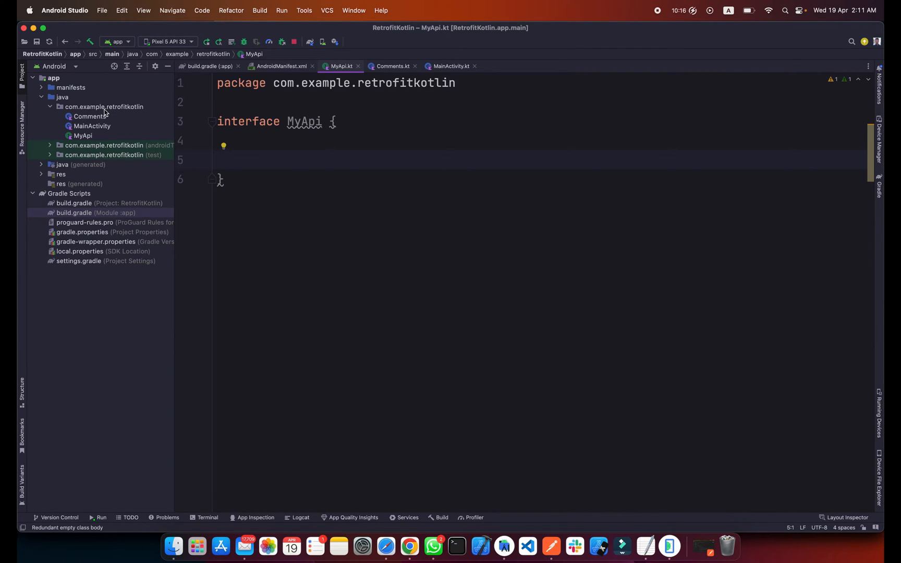
right_click(104, 106)
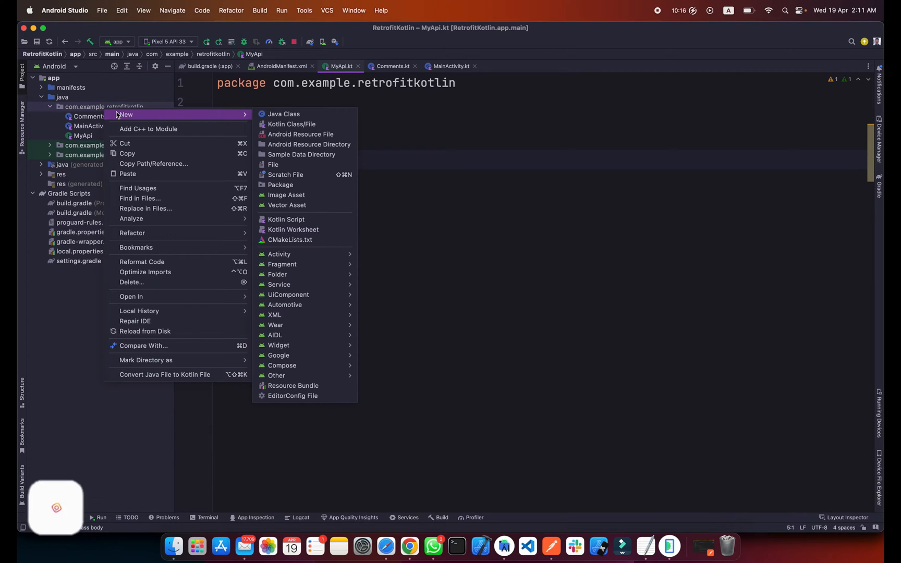
mouse_move(291, 124)
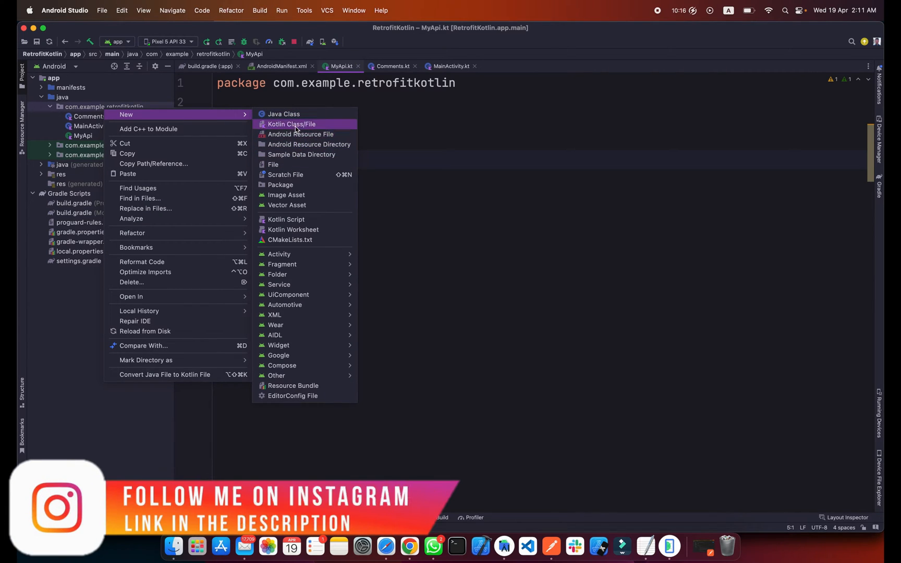
click(291, 124)
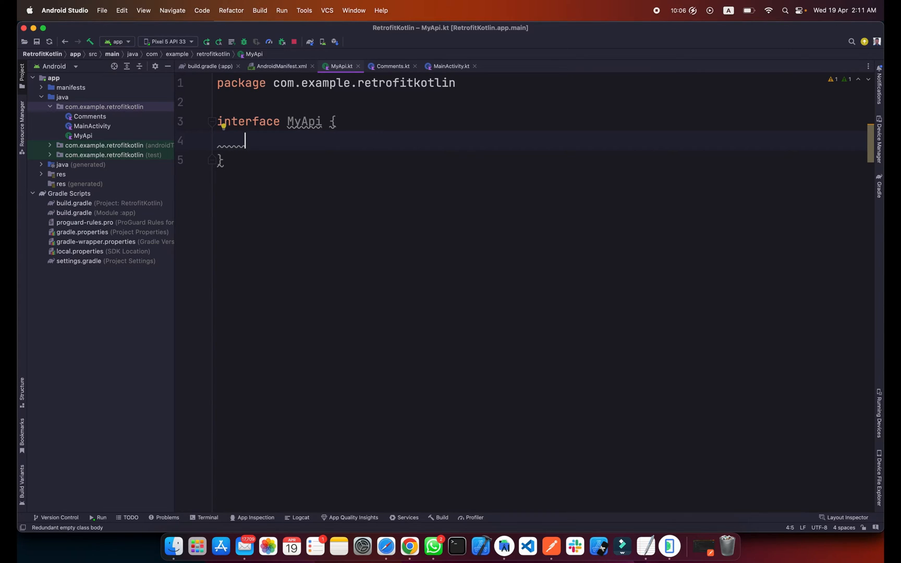
text(@GET()
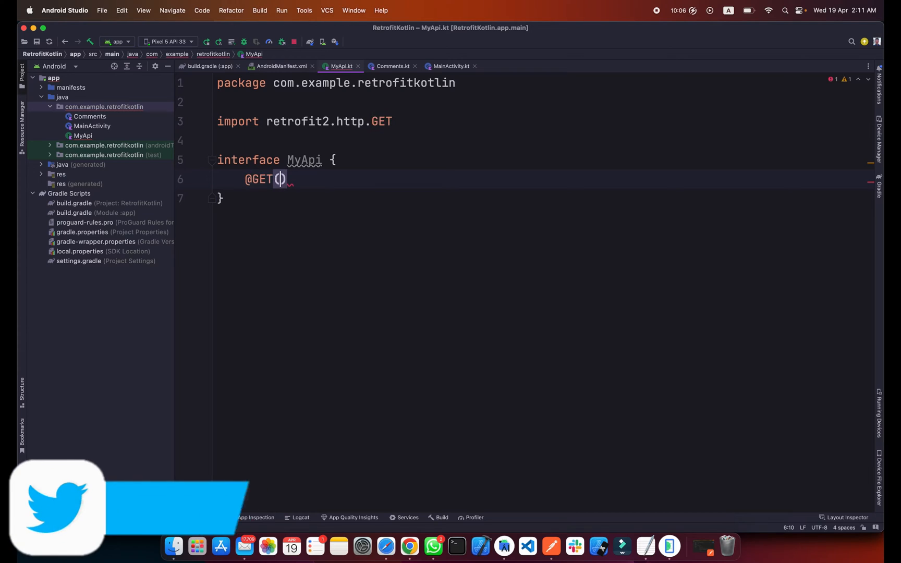
text("co")
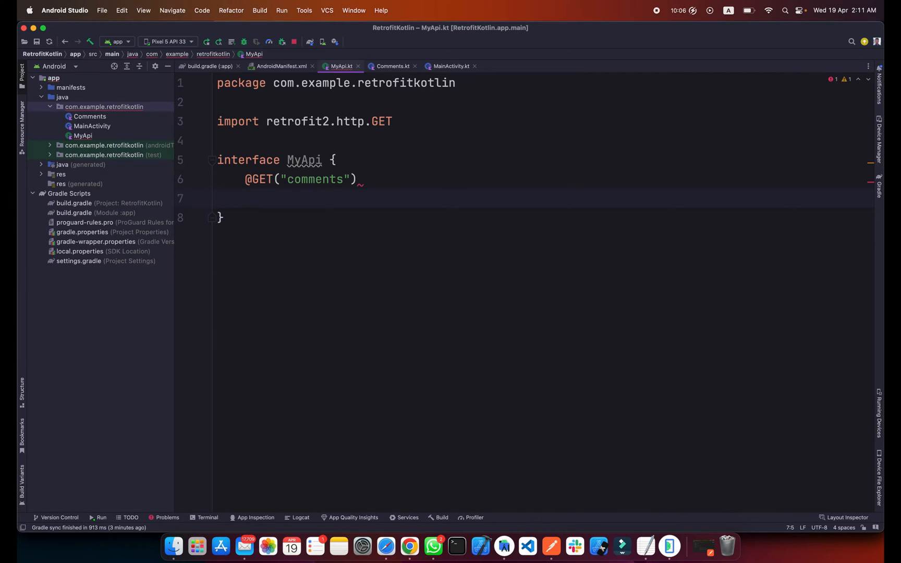
text(s)
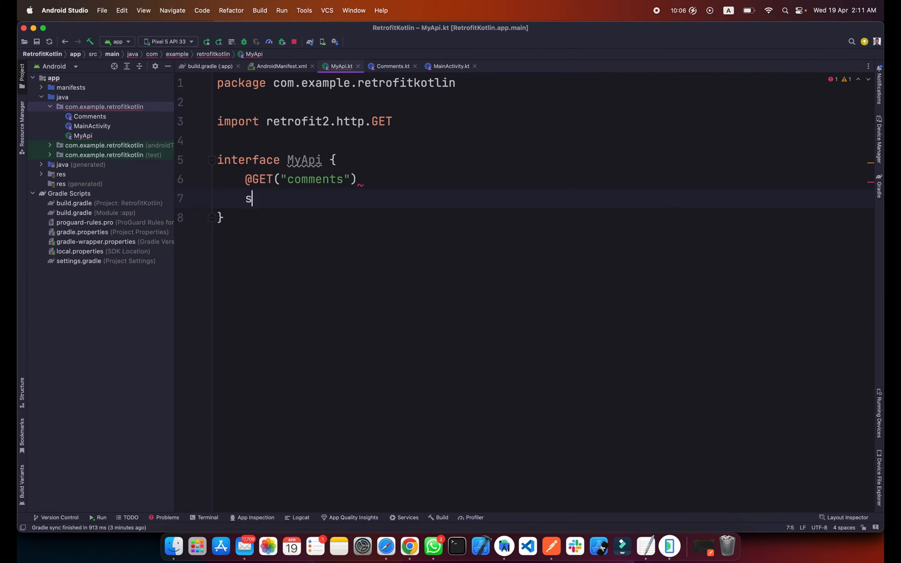
text(us)
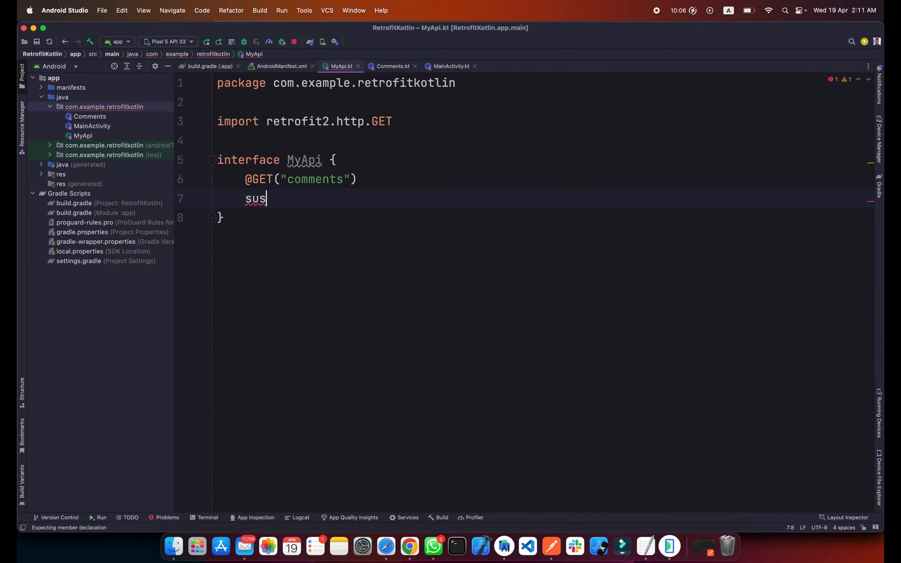
text(pend fun)
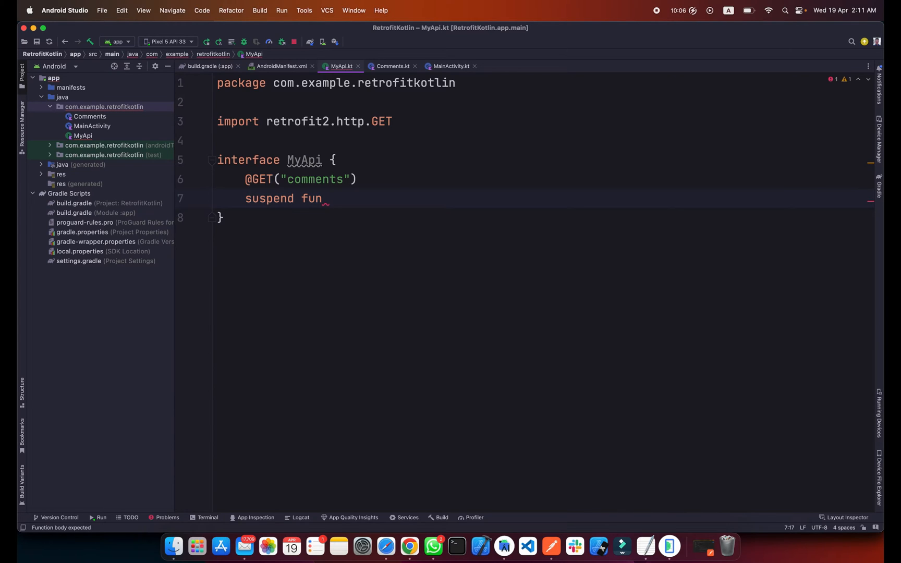
text(getCoo)
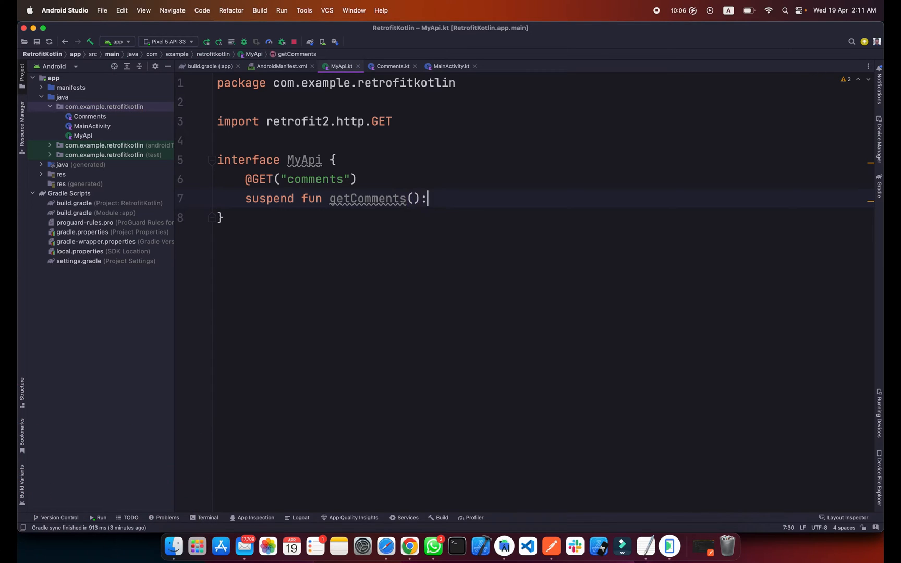
text(Response)
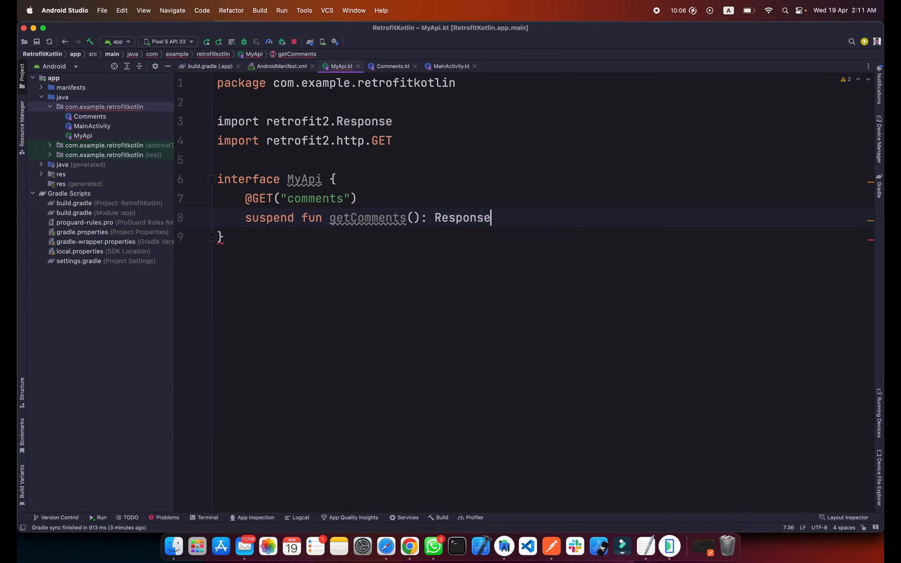
text(<Li>)
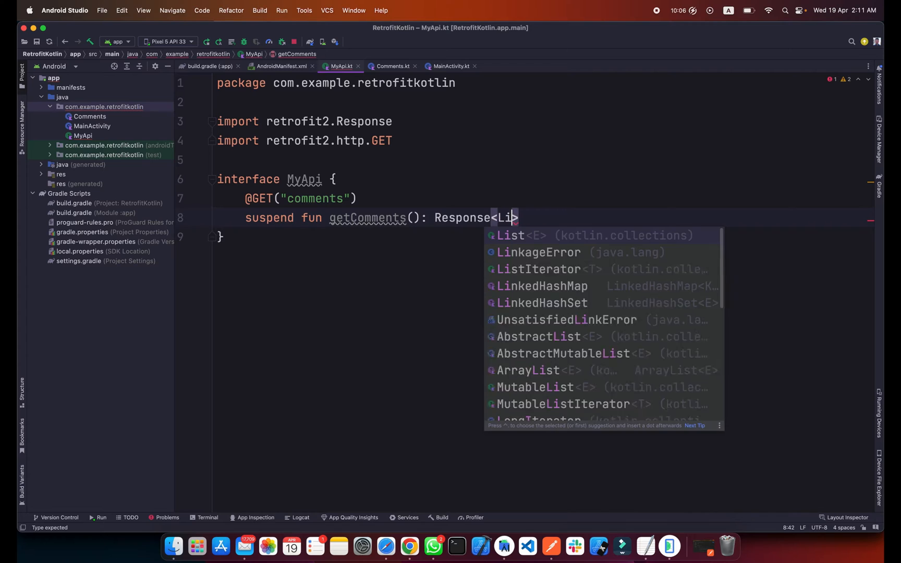
text(st<Coo)
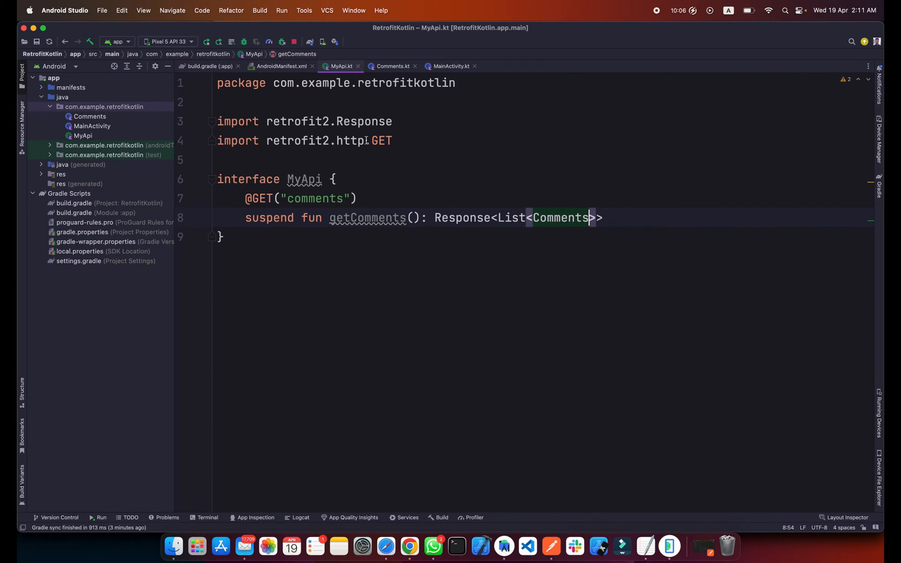
click(392, 65)
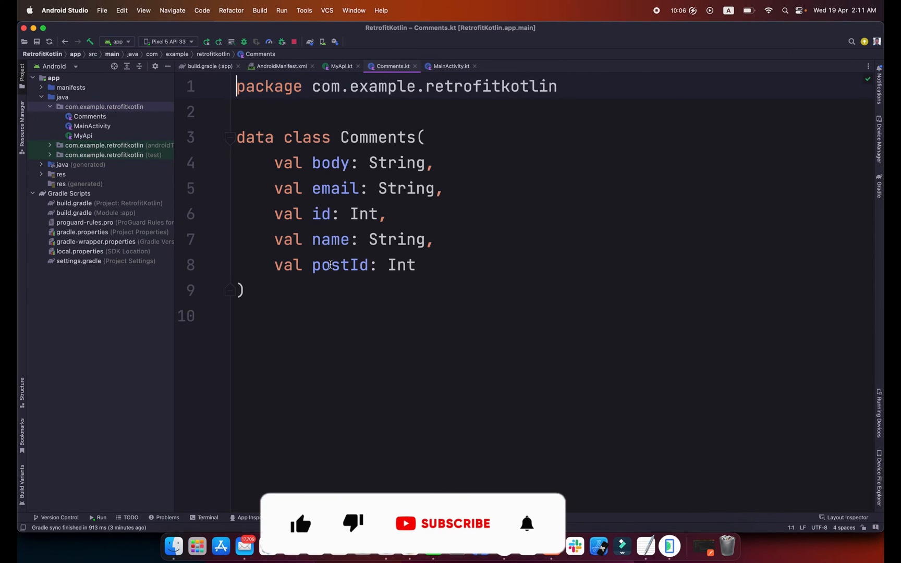
- Inspect the first comment objects at jsonplaceholder.typicode.com/comments in Chrome, then return to MainActivity.kt
click(300, 523)
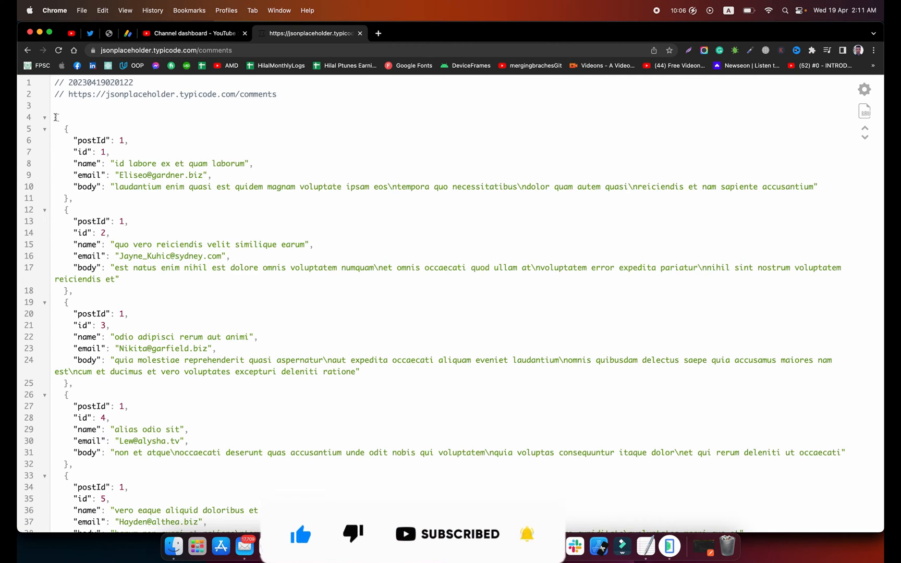
drag(57, 117, 109, 233)
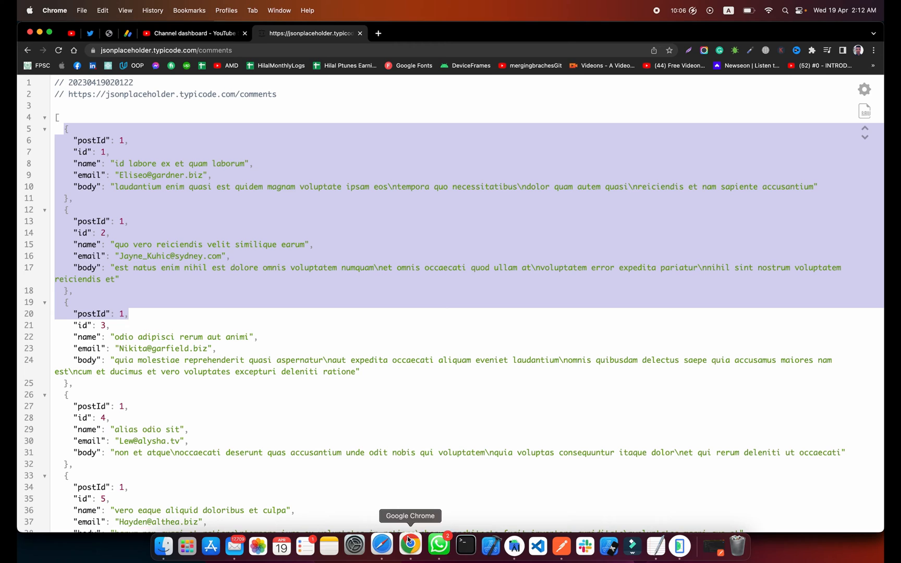
click(500, 545)
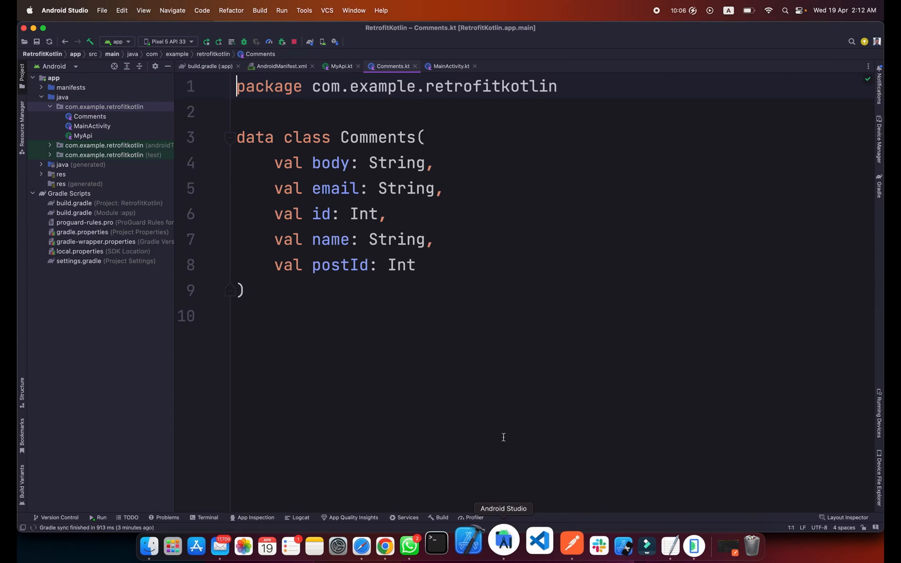
click(451, 66)
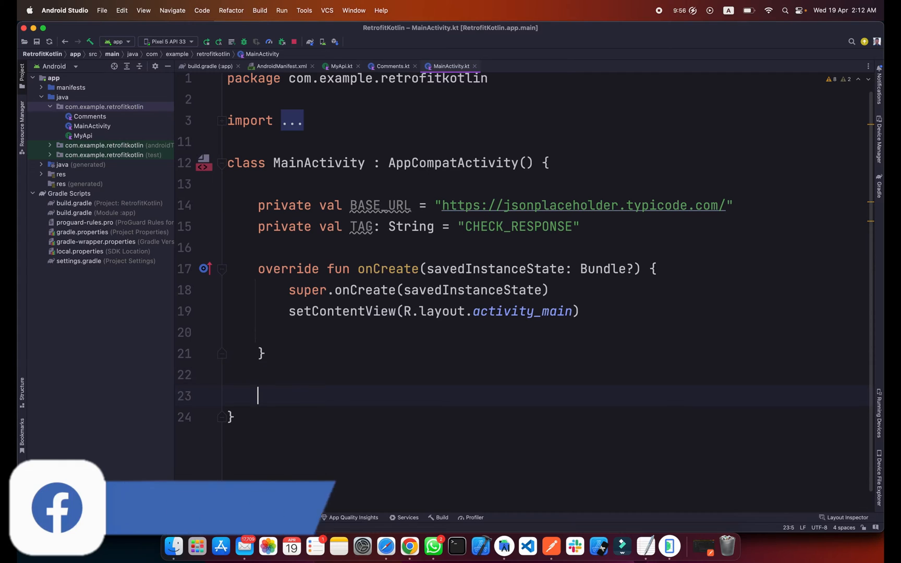
- Add private fun getAllComments() { } and call getAllComments() from onCreate
text(private)
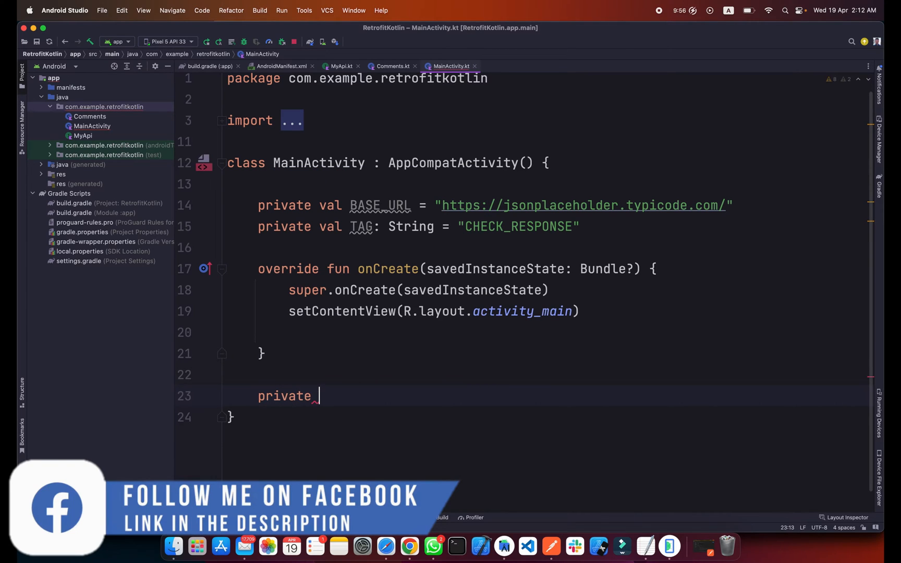
text(fun getAll)
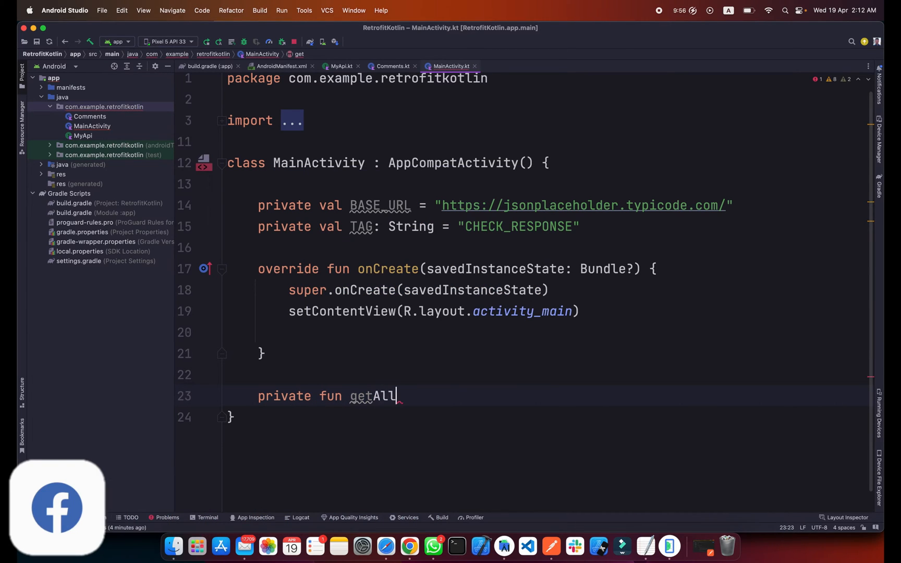
text(Comments() {)
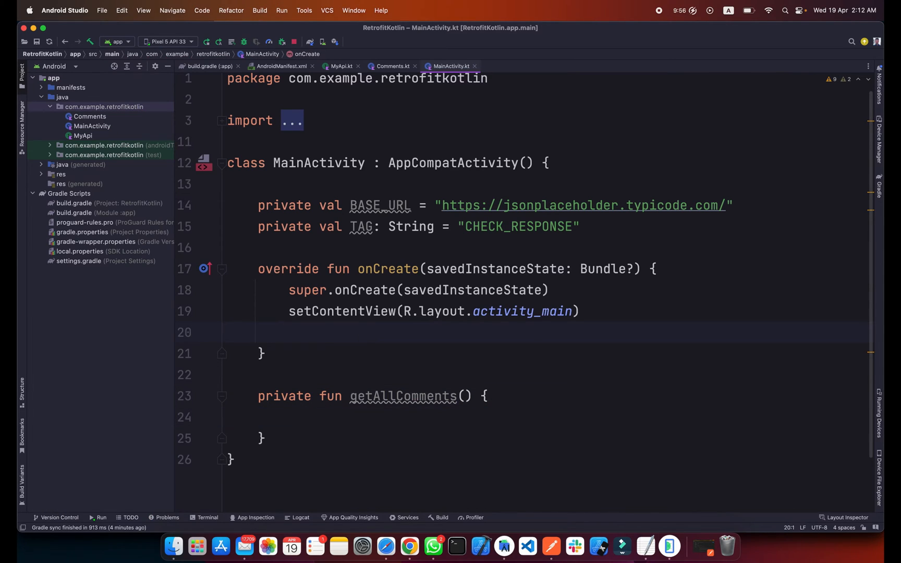
text(getAllComments()
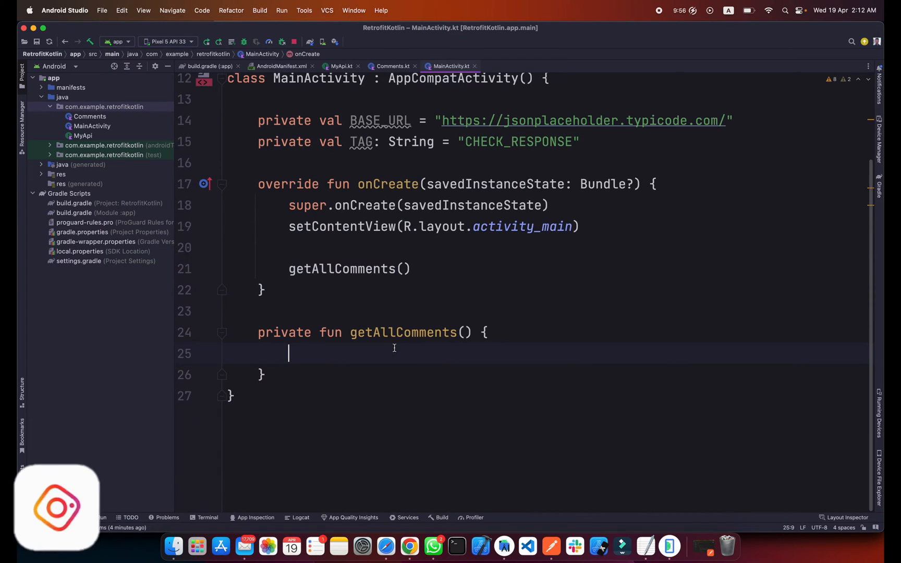
- Start val api = Retrofit.Builder() with baseUrl(BASE_URL) and a Gson converter factory
text(val api)
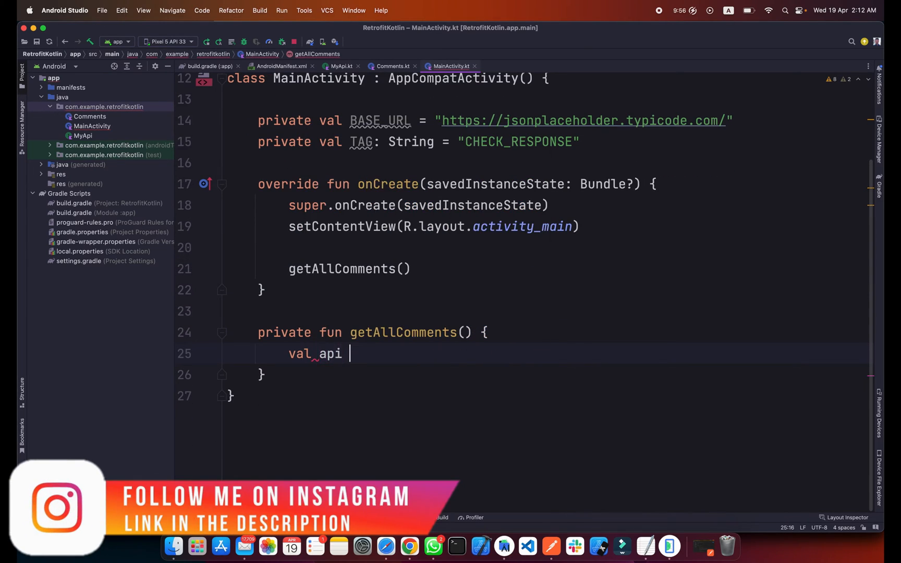
text(= Retrofit.)
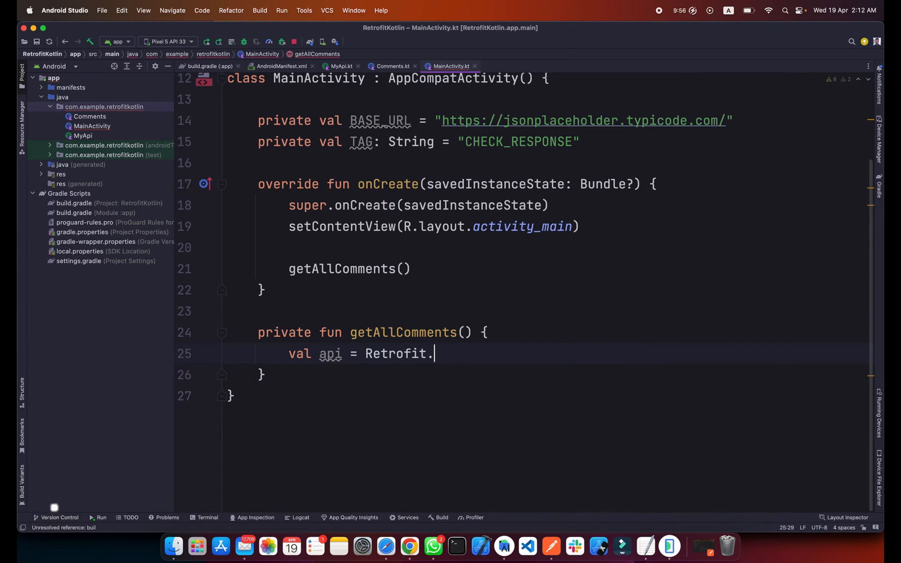
text(Builder()
text(.baseUrl()
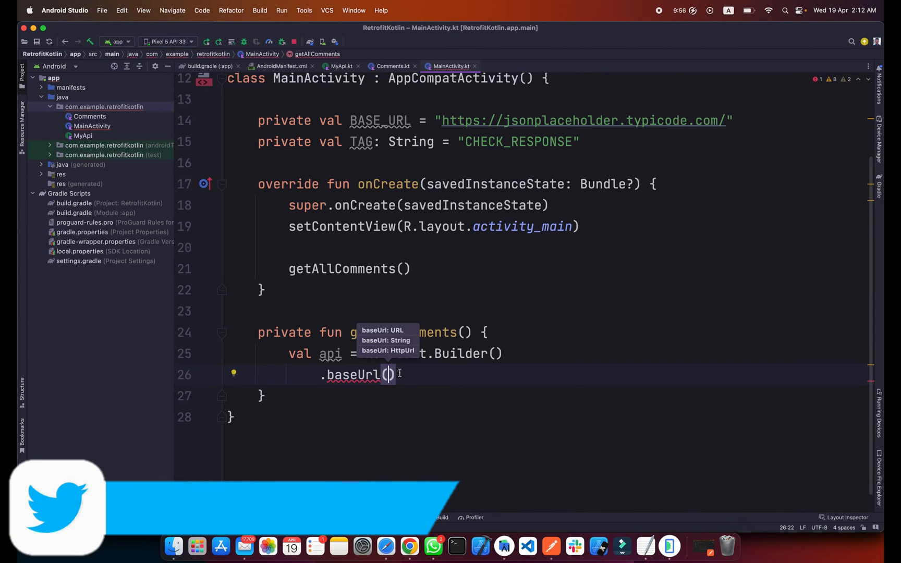
text(BASE_URL)
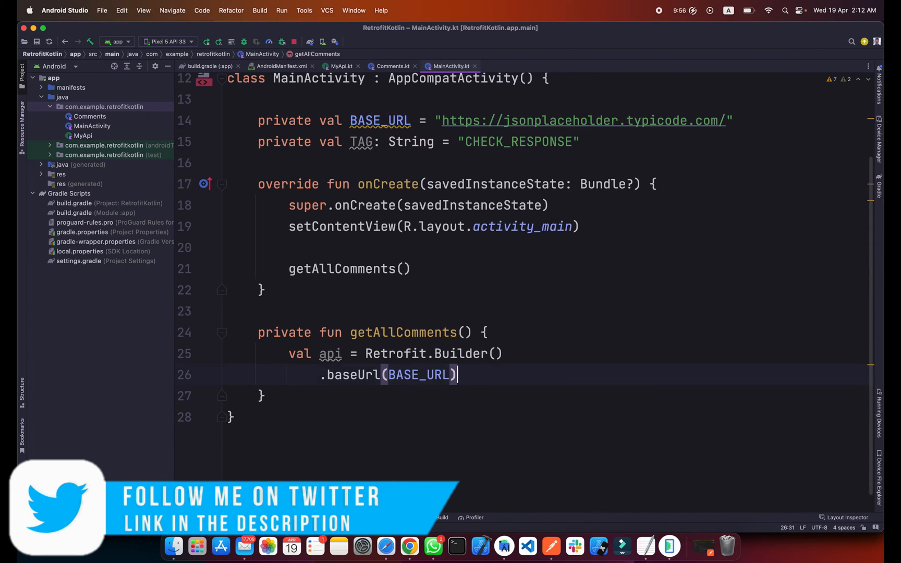
text(.addConverterFactory(G)
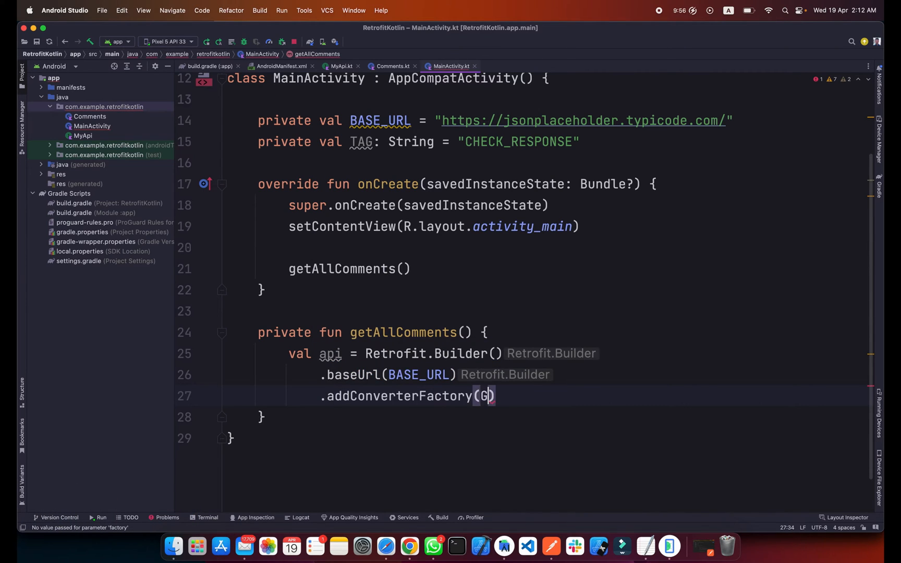
text(S)
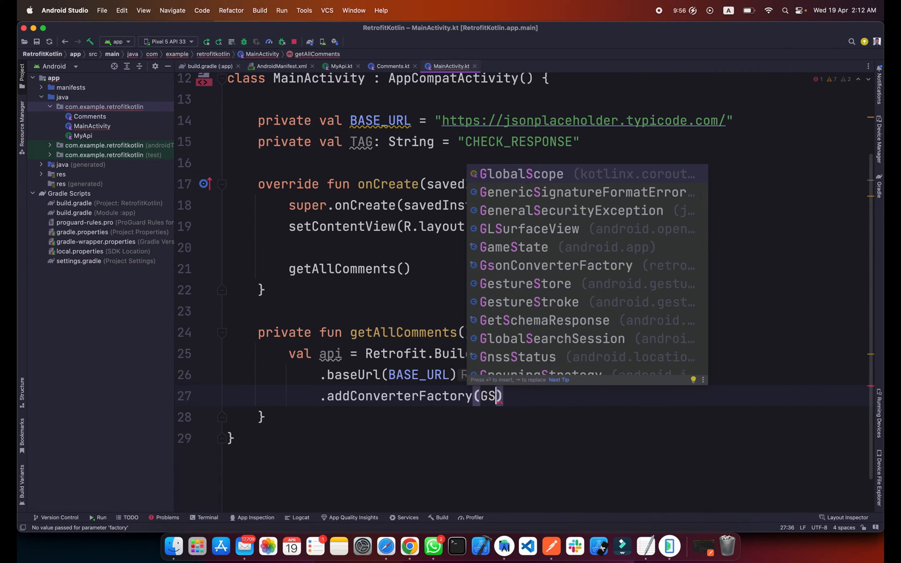
text(onConverterFactory.create()
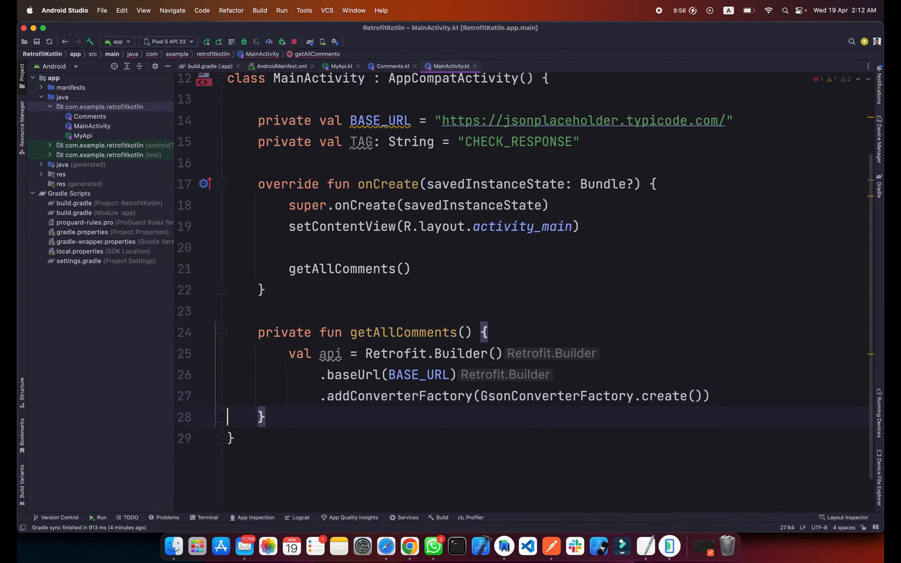
- Finish the chain with .build().create(MyApi::class.java)
text(.bui)
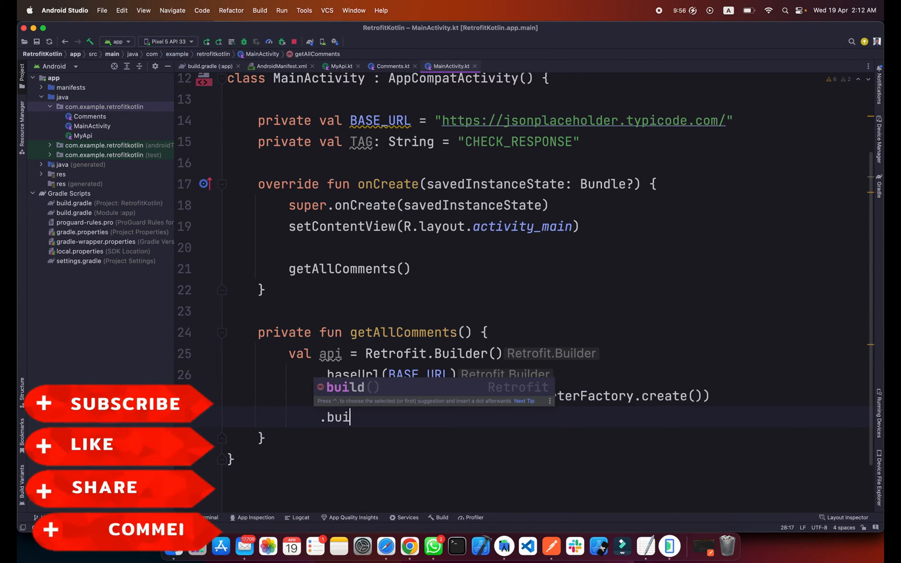
text(create()
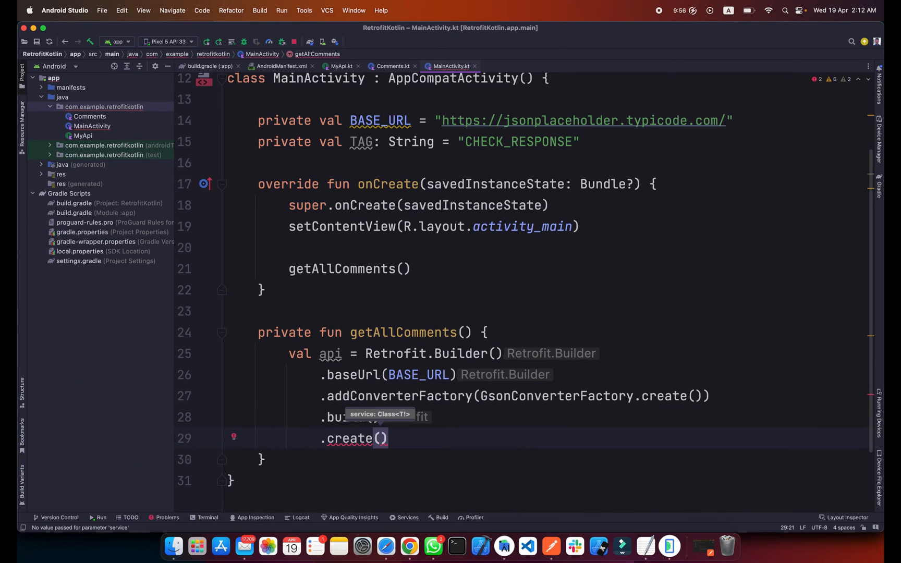
scroll(down, 3)
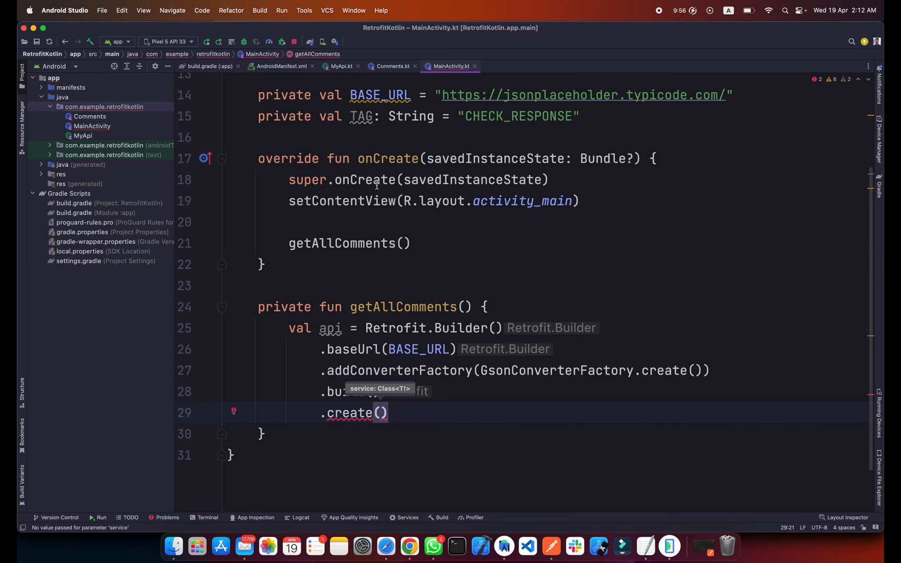
text(MyApi)
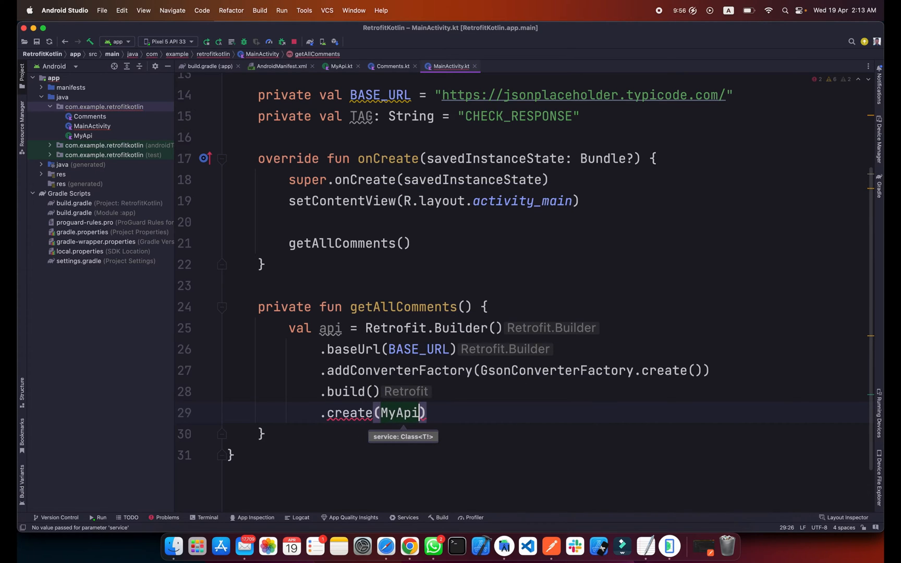
text(::class.java)
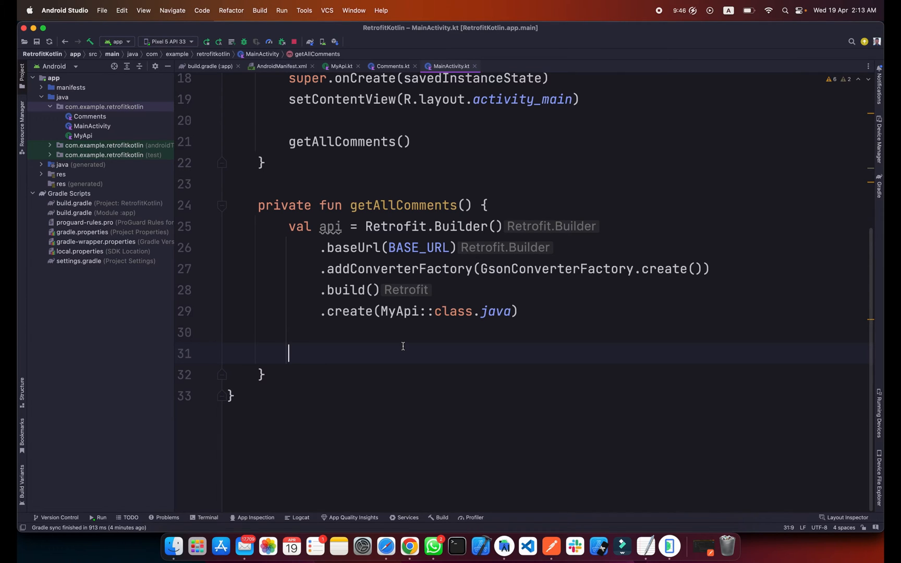
- Launch a GlobalScope coroutine on Dispatchers.IO inside getAllComments
text(GlobalScope)
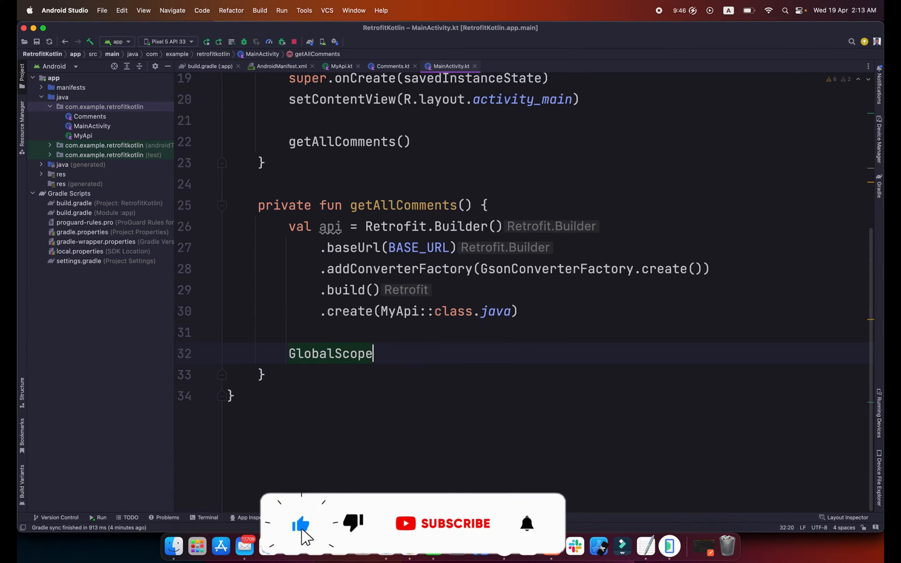
text(.launch {)
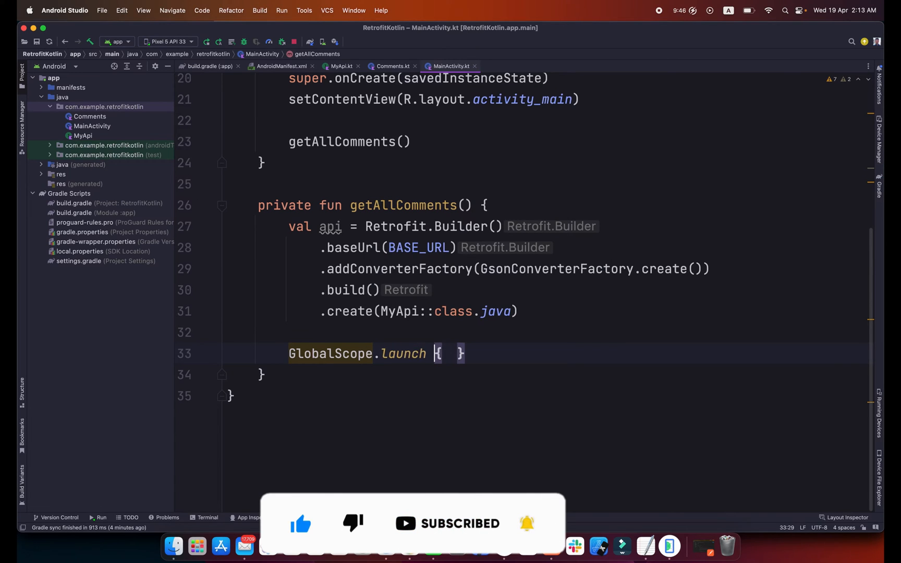
text((Dispatchers.)
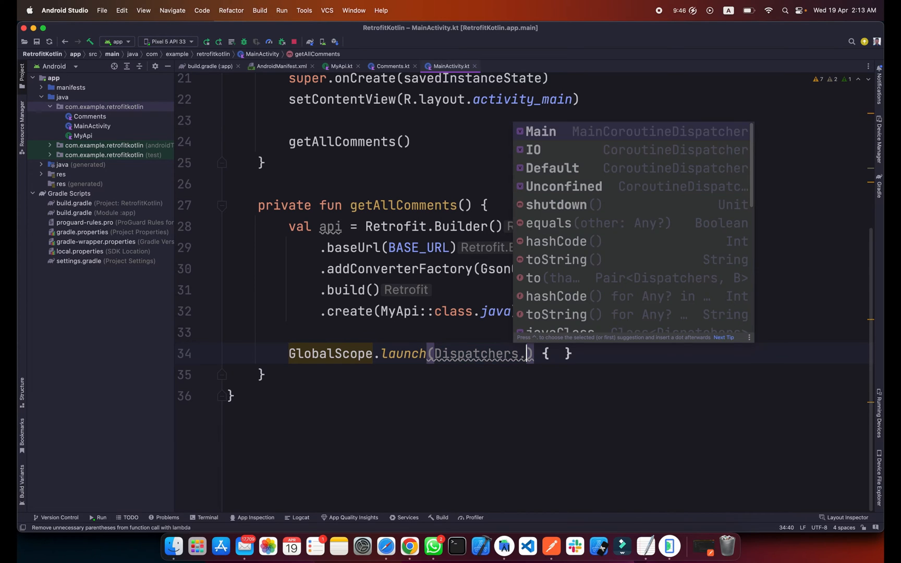
click(532, 149)
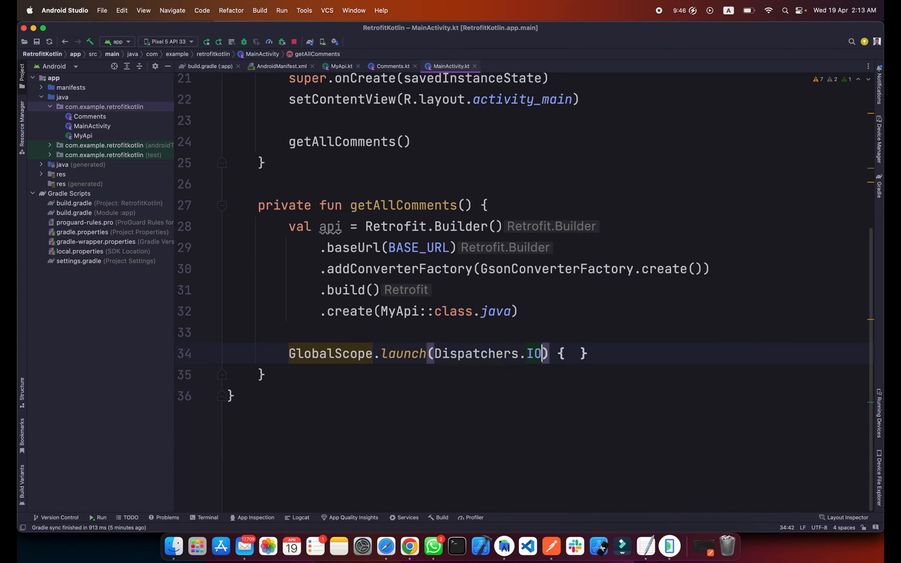
key(enter)
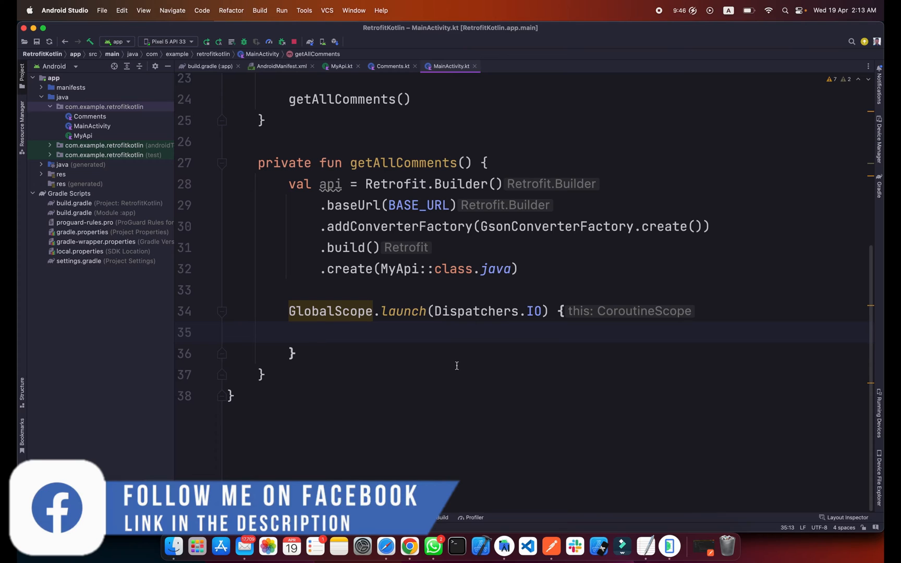
- Assign val response = api.getComments() inside the coroutine, checking its declaration in MyApi
text(val)
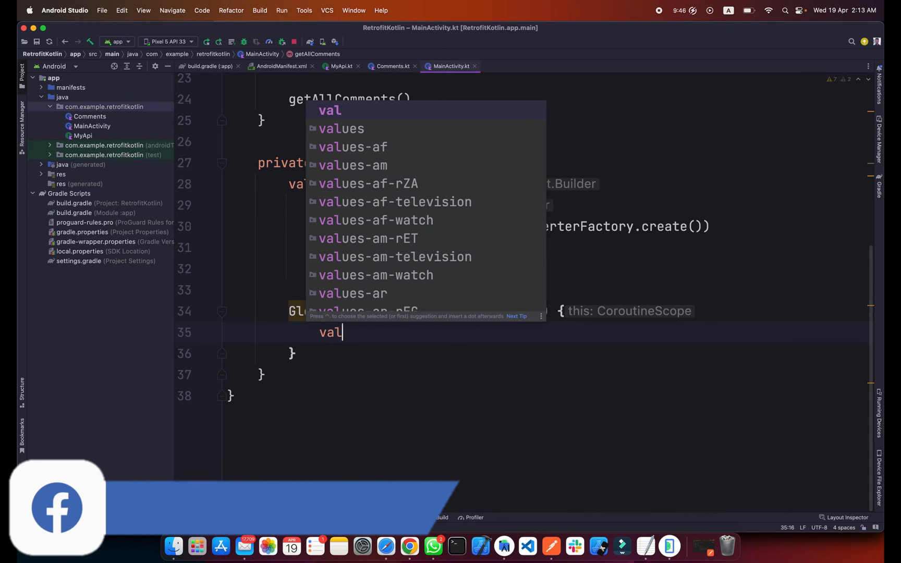
text(response = api.getComments()
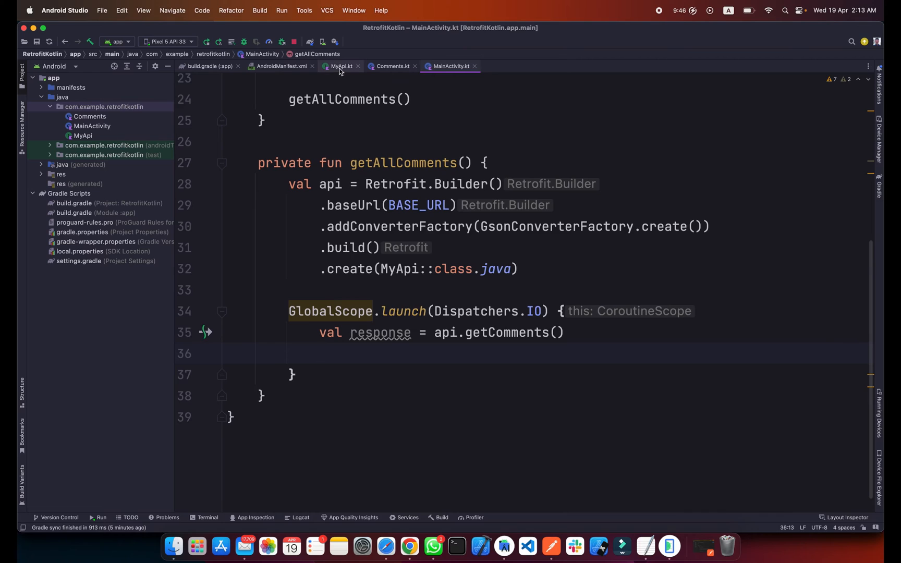
click(341, 66)
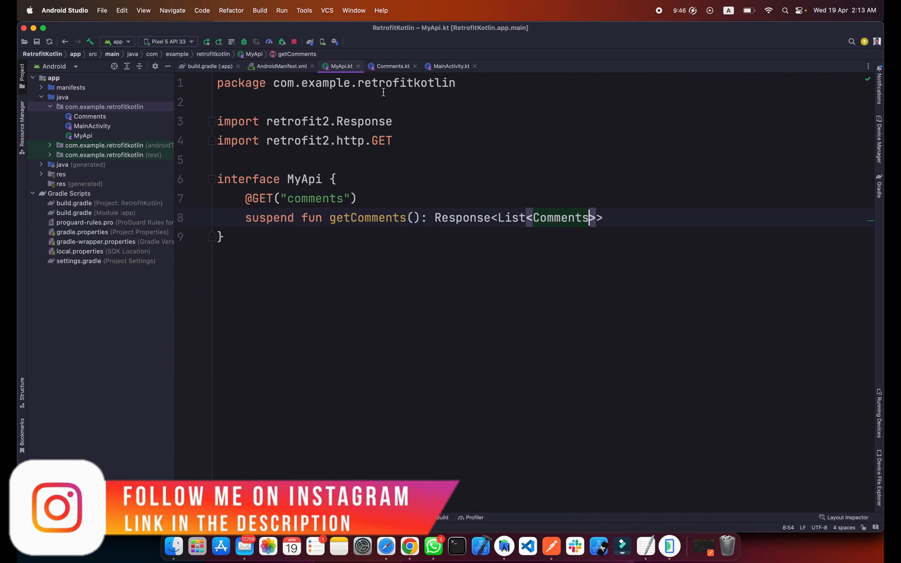
click(450, 66)
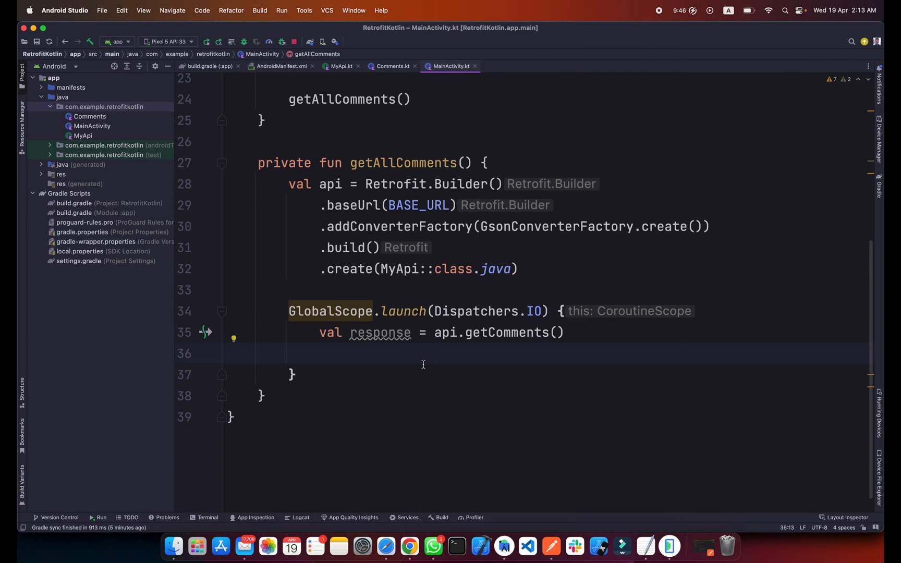
- Guard with if (response.isSuccessful) and loop for (comment in response.body()!!)
text(if ()
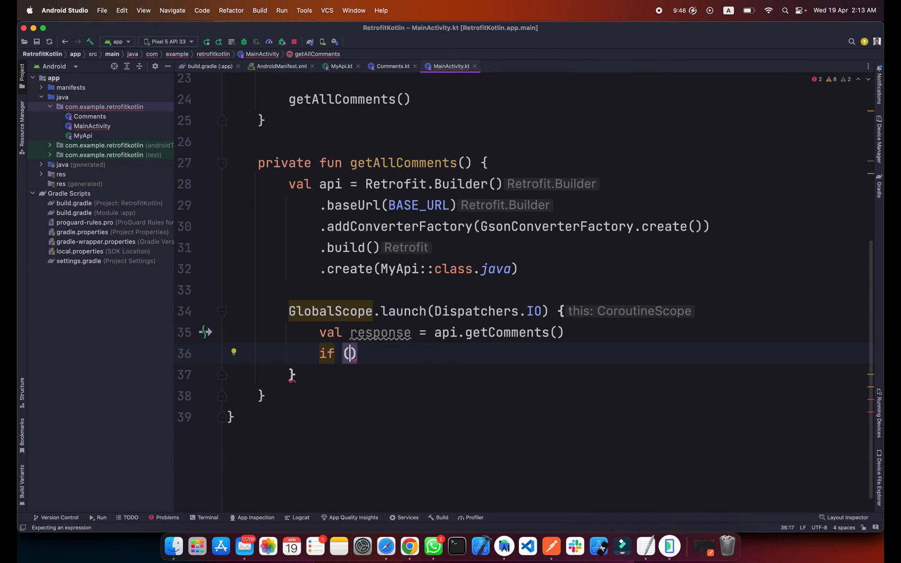
text(response.isSuccessful)
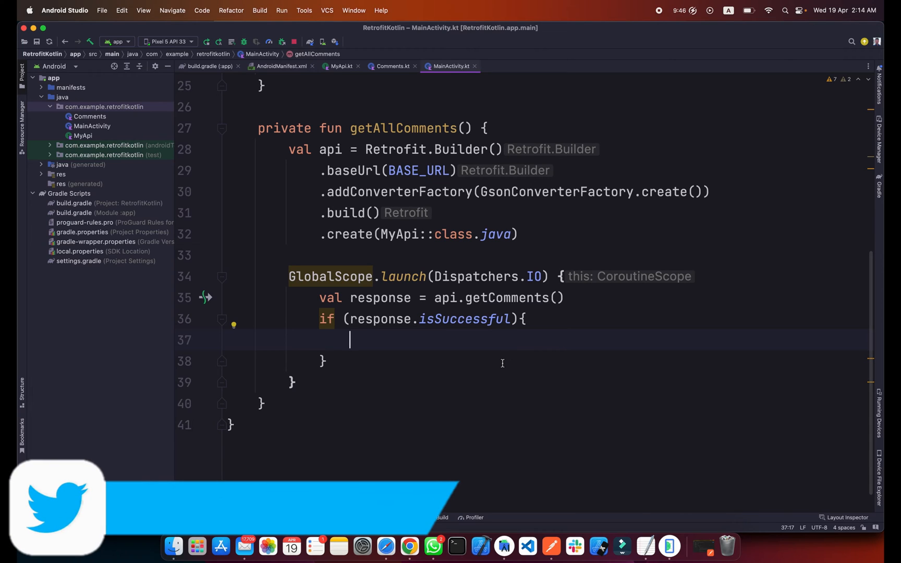
text(for)
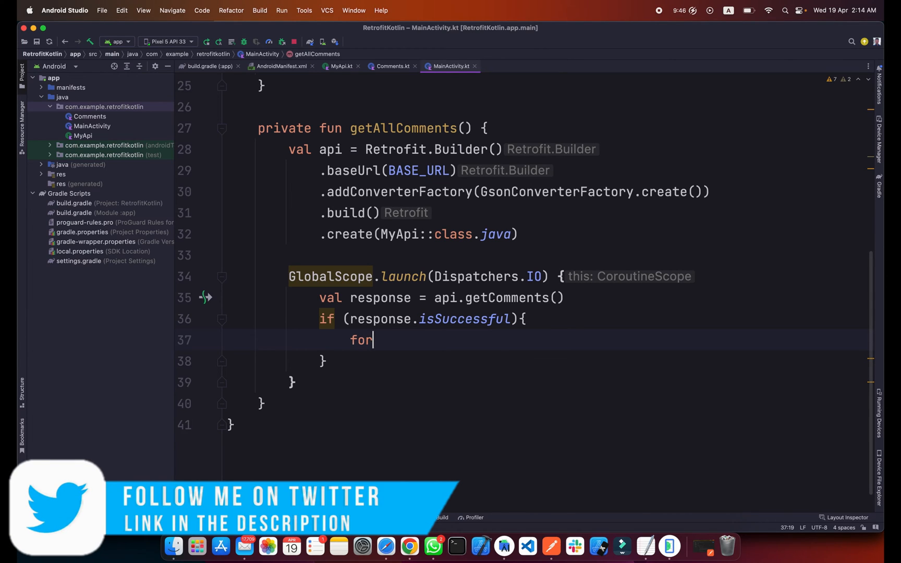
text((comment))
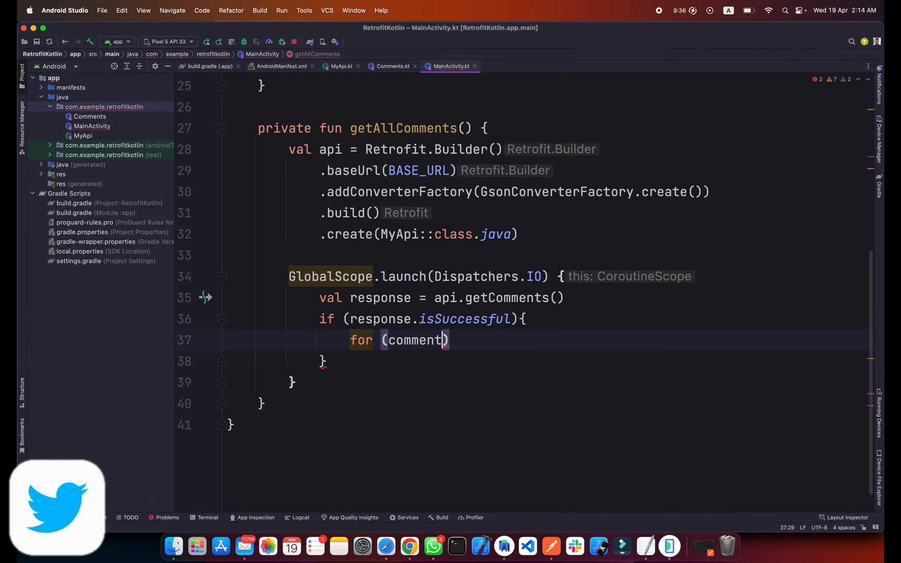
text(in res)
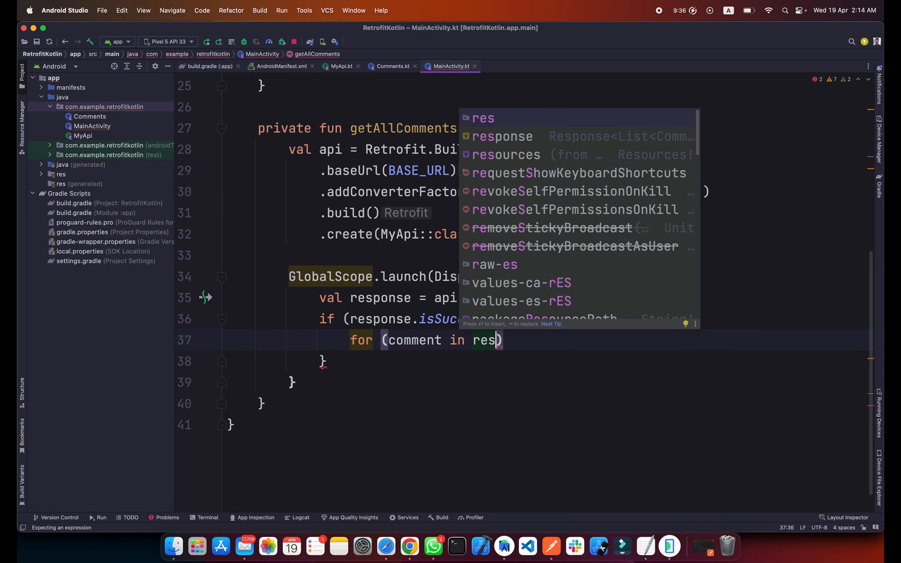
text(ponse.body()
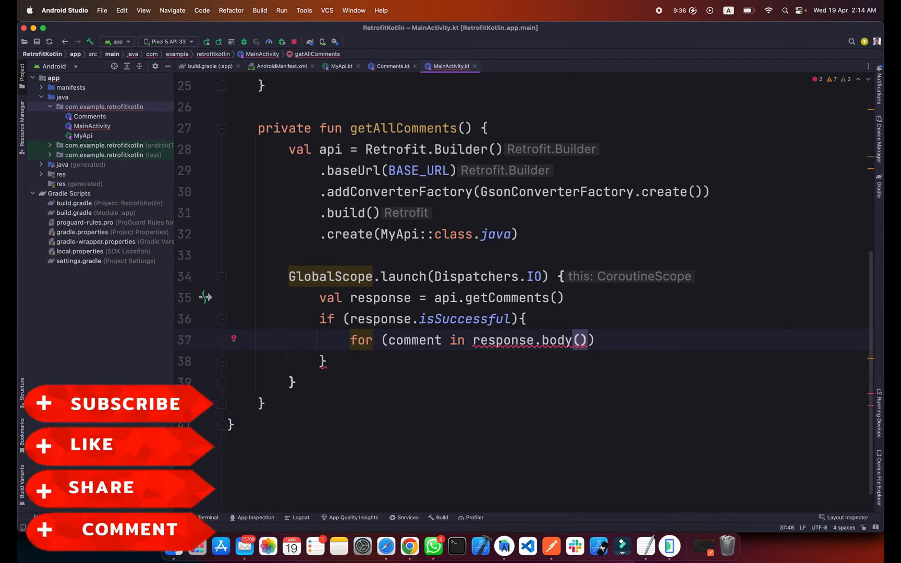
text(!!)
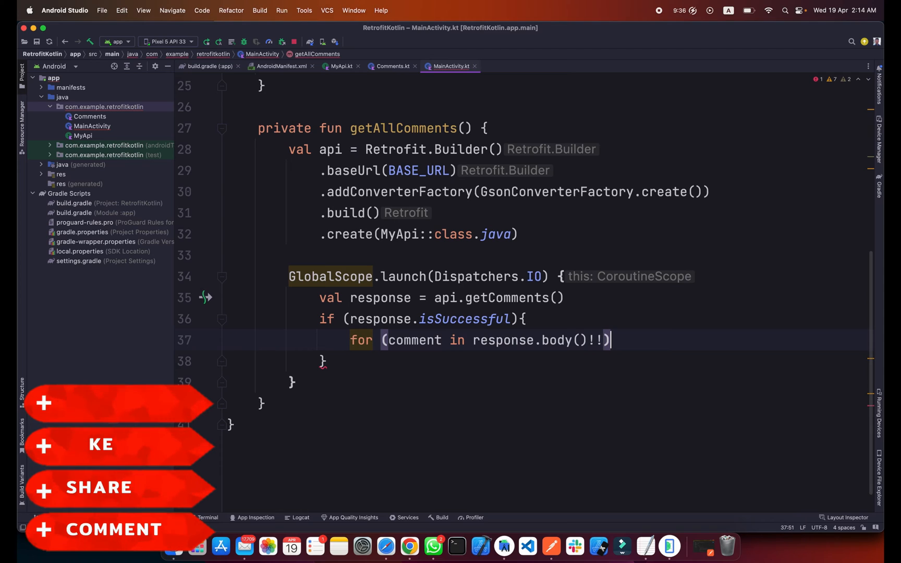
text({)
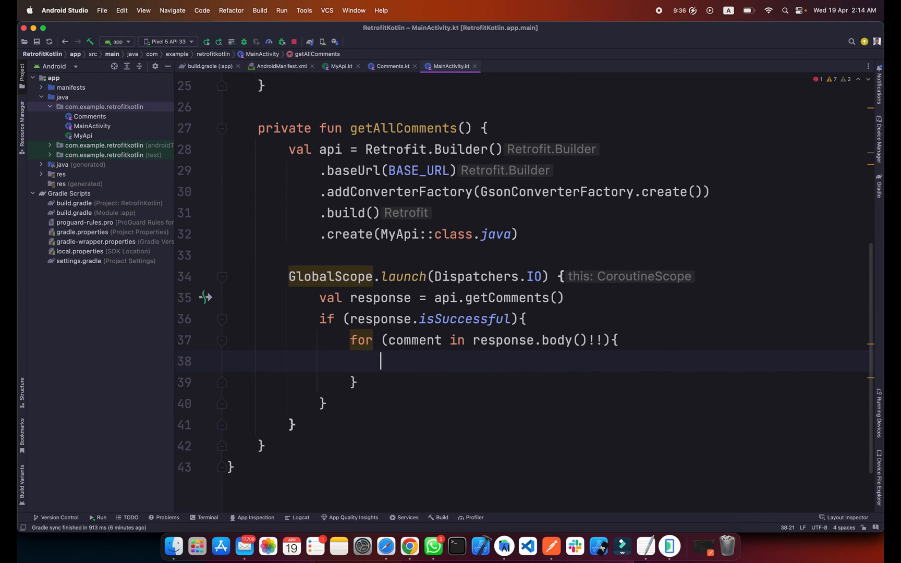
- Log each comment with Log.i(TAG, "getAllComments: ${comment.email}")
text(Log.i(TAG, "getAllComments: "))
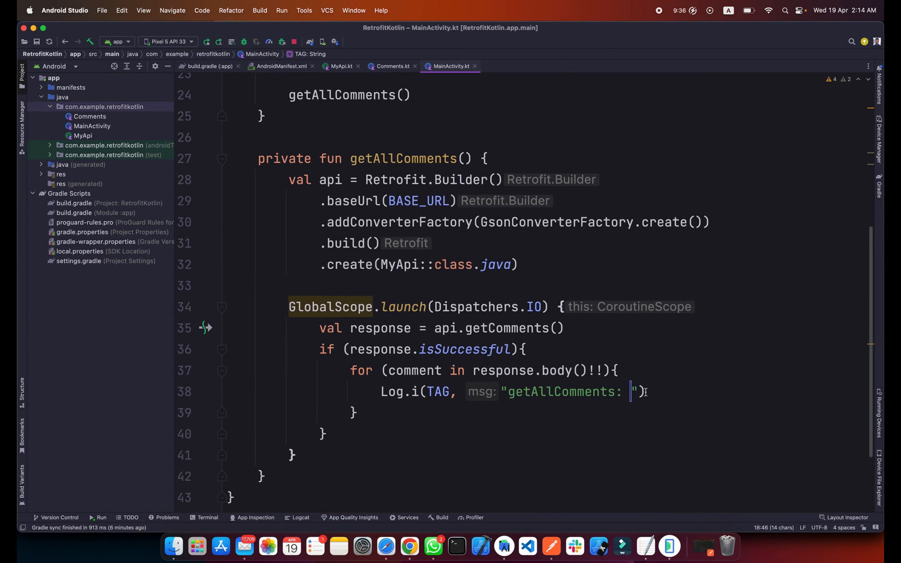
click(630, 391)
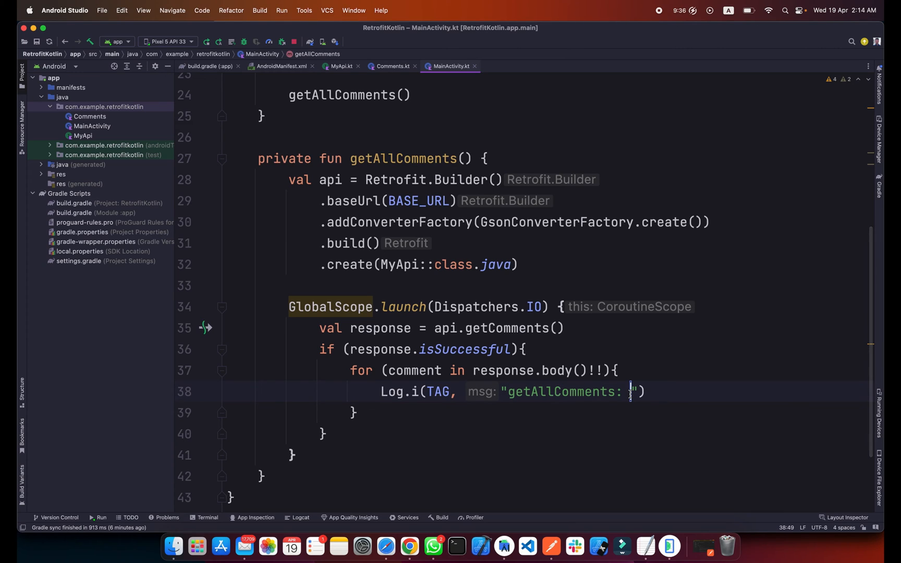
text(${comment.email)
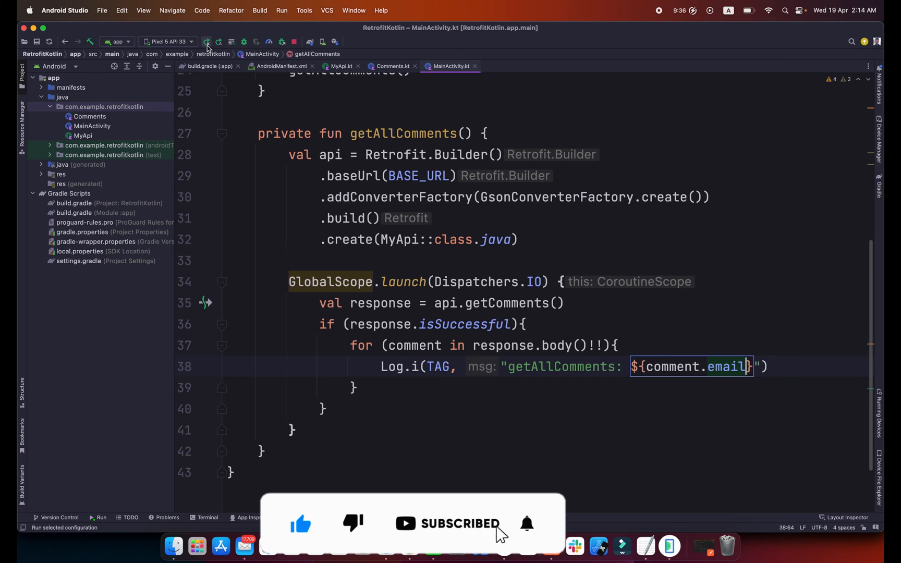
- Run 'app' on the emulator and read the logged emails under CHECK_RESPONSE in Logcat
click(207, 42)
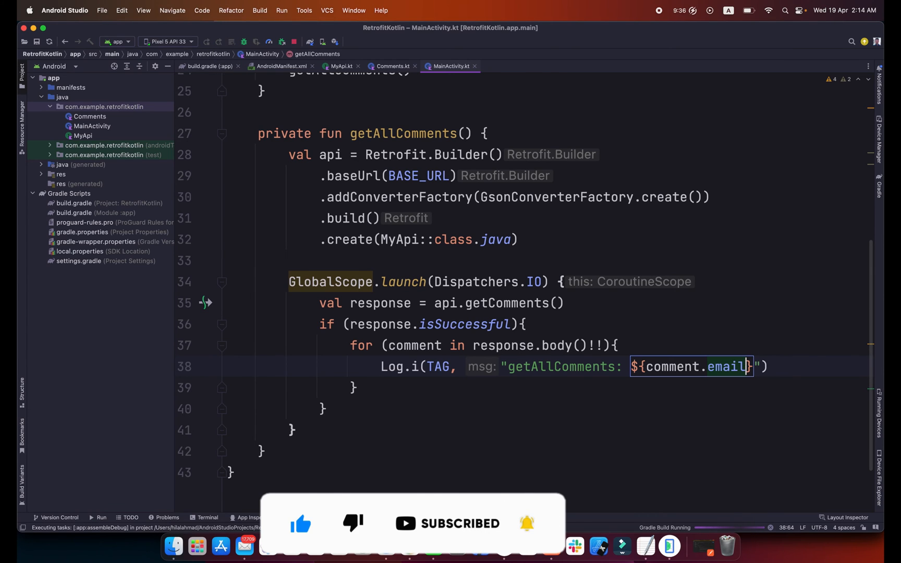
click(205, 42)
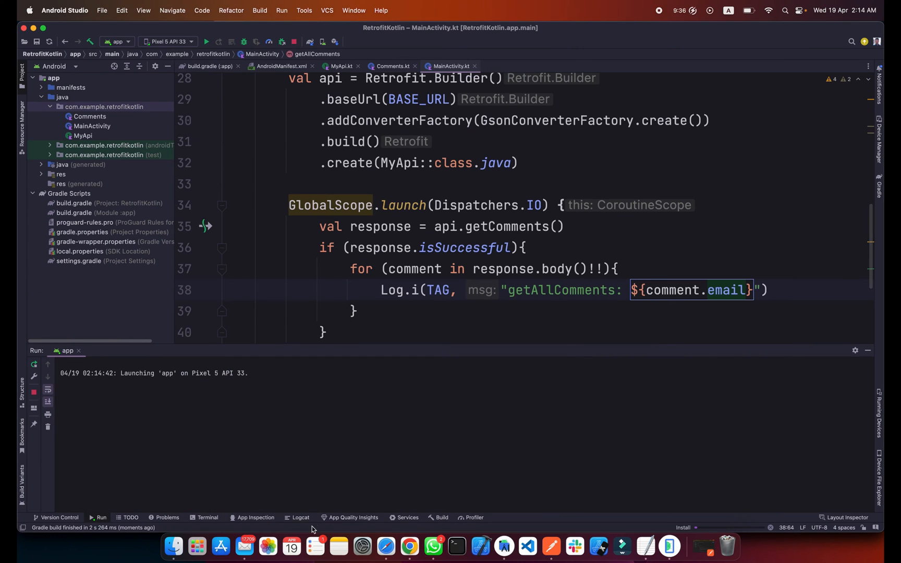
click(300, 517)
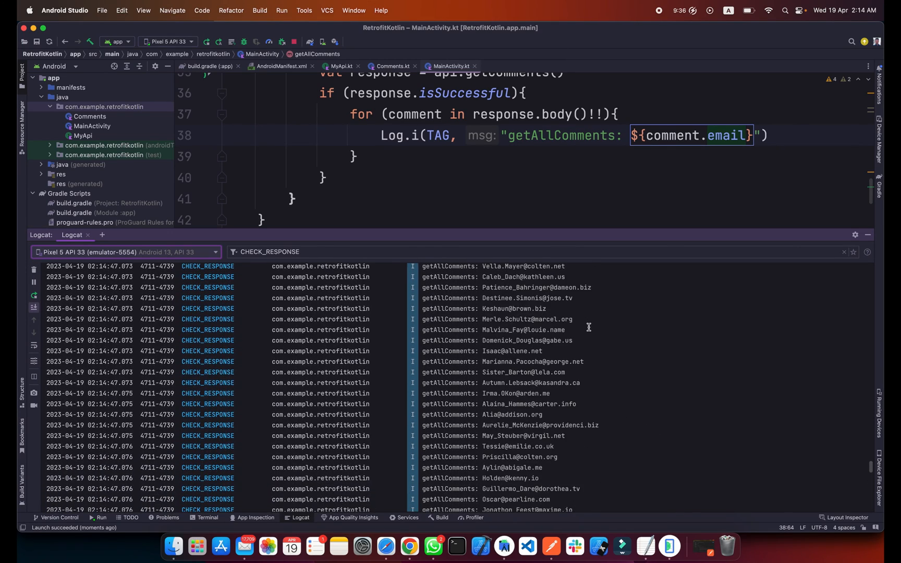
scroll(down, 3)
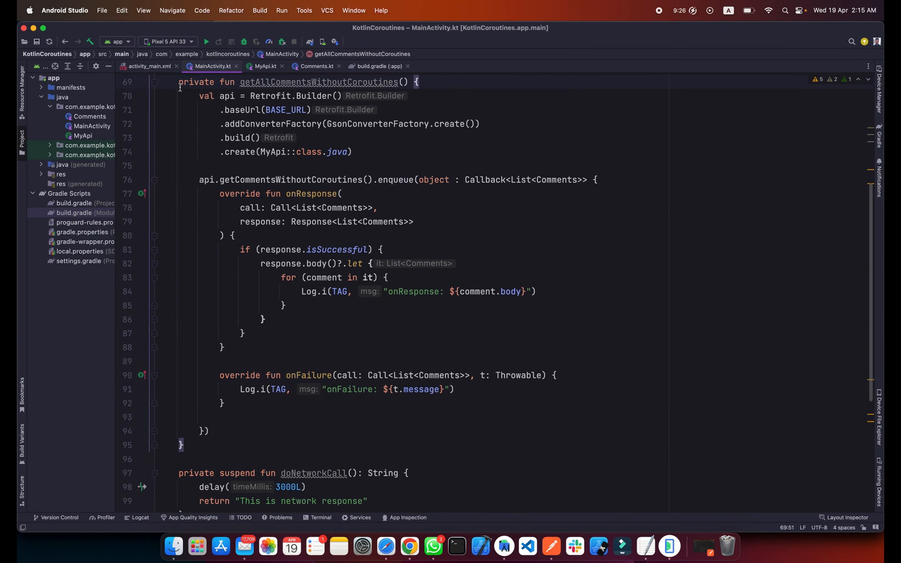
scroll(down, 3)
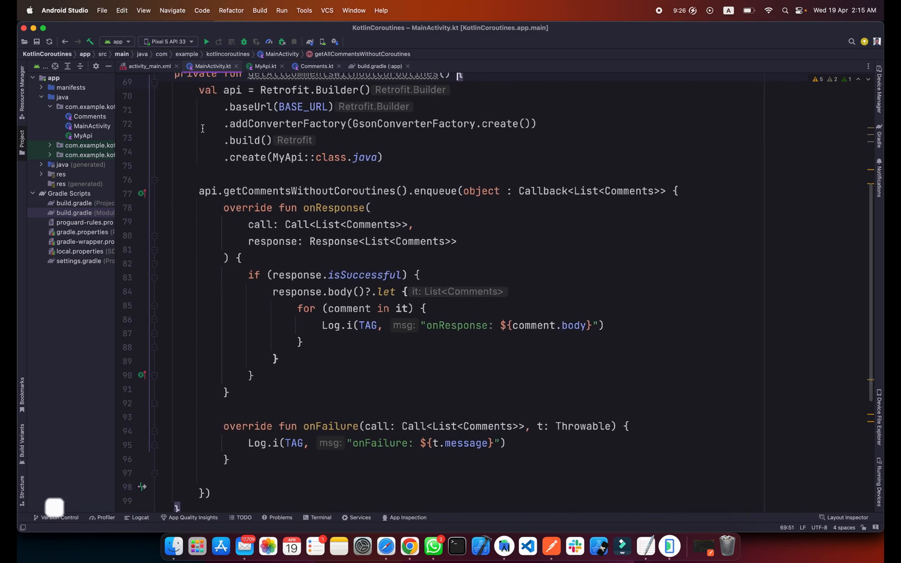